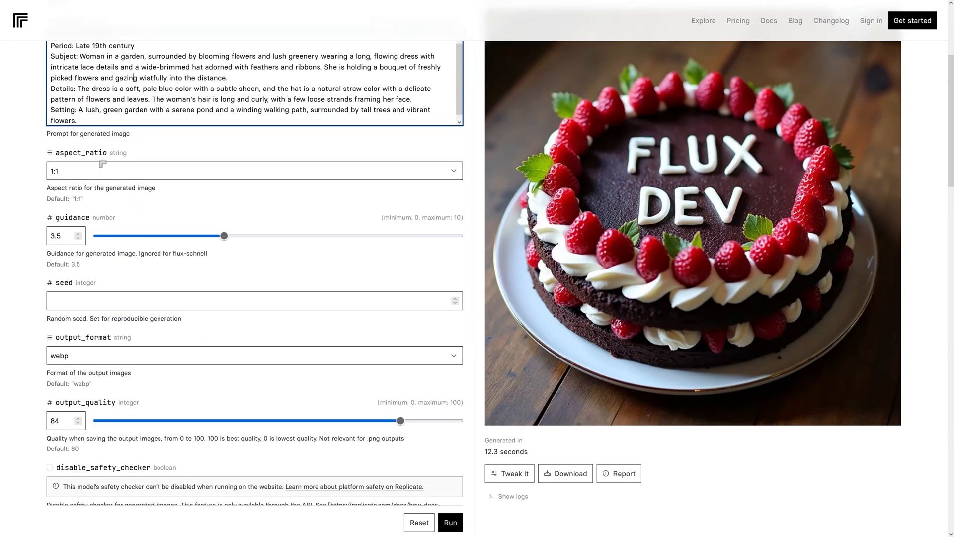
Run the 1:1 Impressionist garden-woman prompt and view the generated image
click(449, 522)
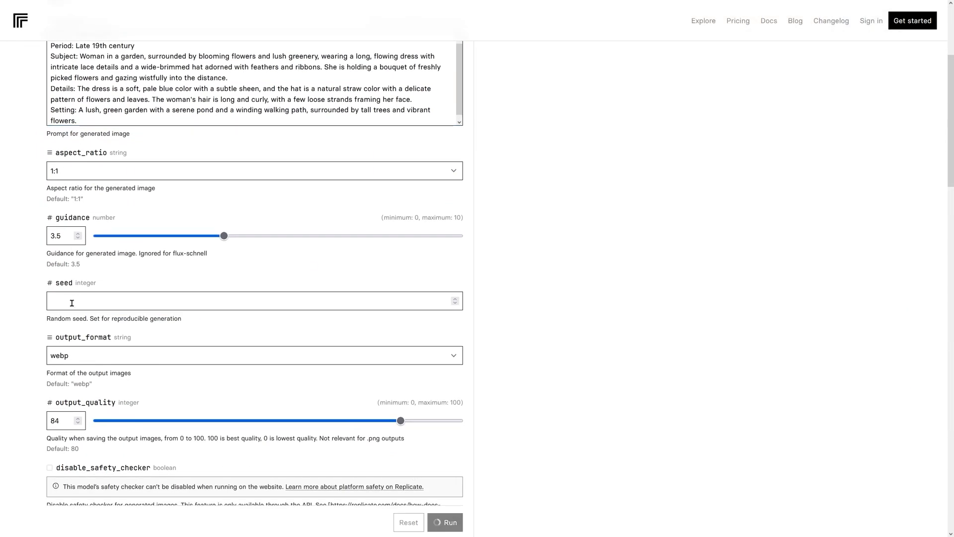
click(446, 522)
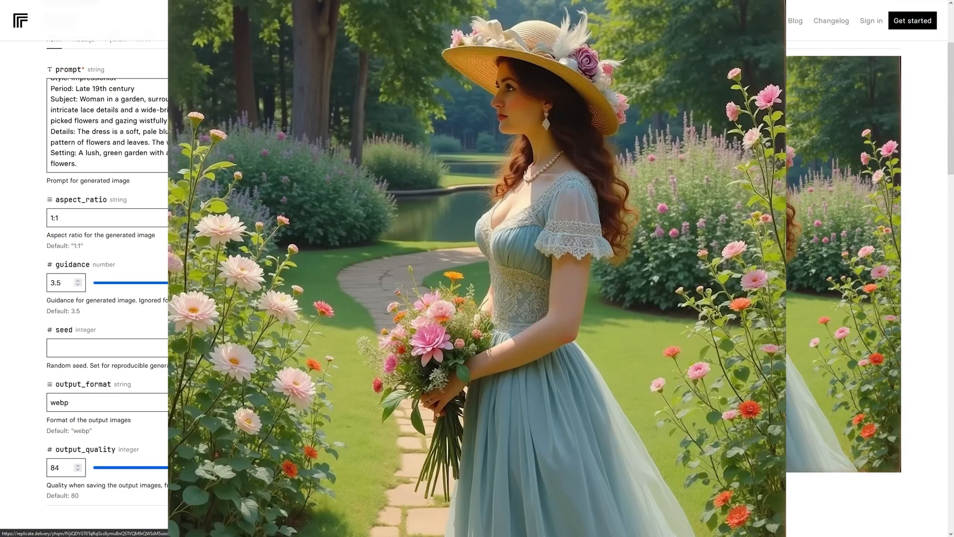
scroll(down, 3)
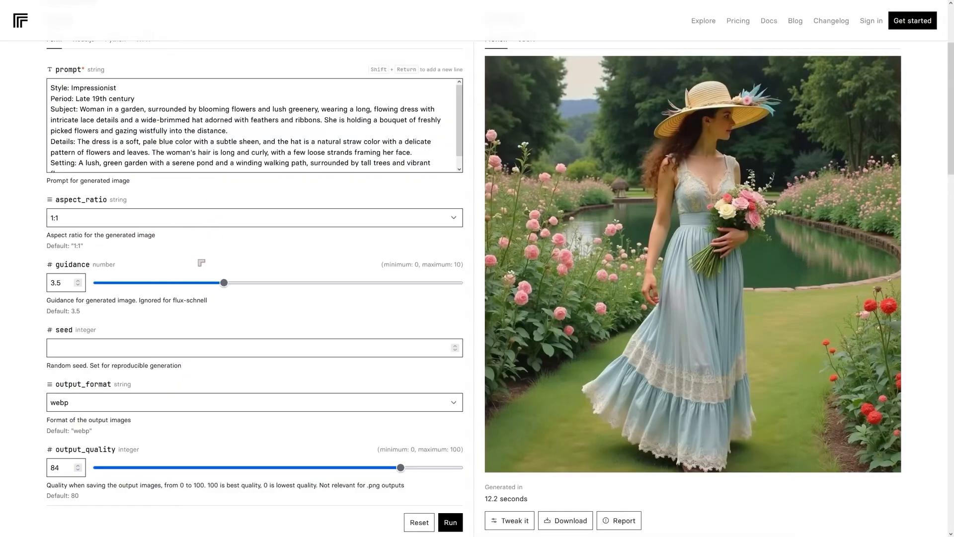
Regenerate the garden portrait at 16:9 and raise output_quality to 85
click(254, 217)
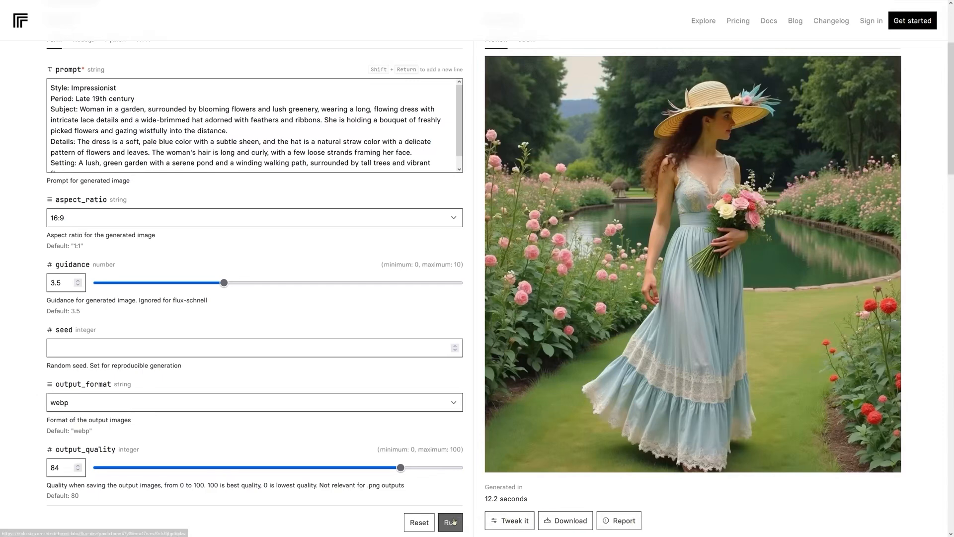
click(450, 522)
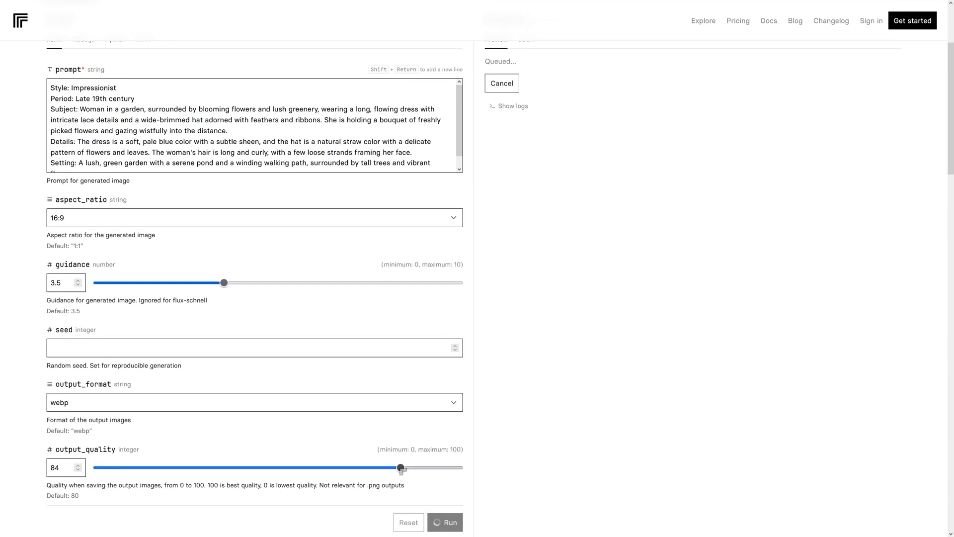
drag(400, 468, 403, 469)
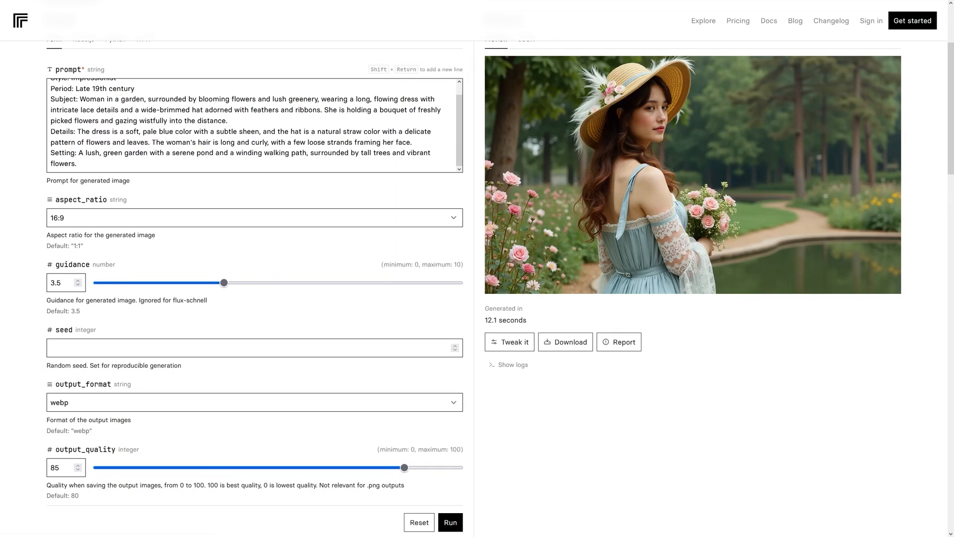
Run the cyberpunk android-assassin prompt at 16:9 and review the aspect ratio choices
click(449, 522)
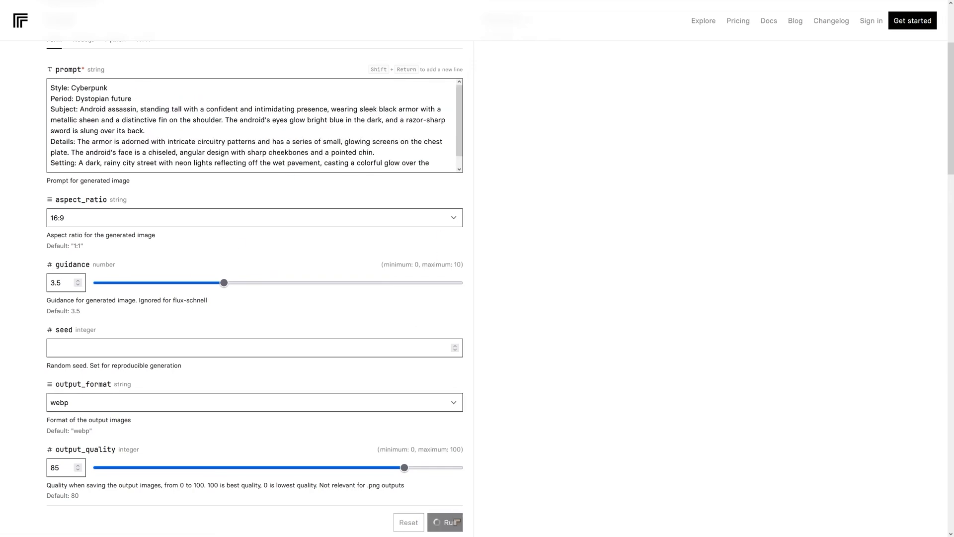
click(445, 522)
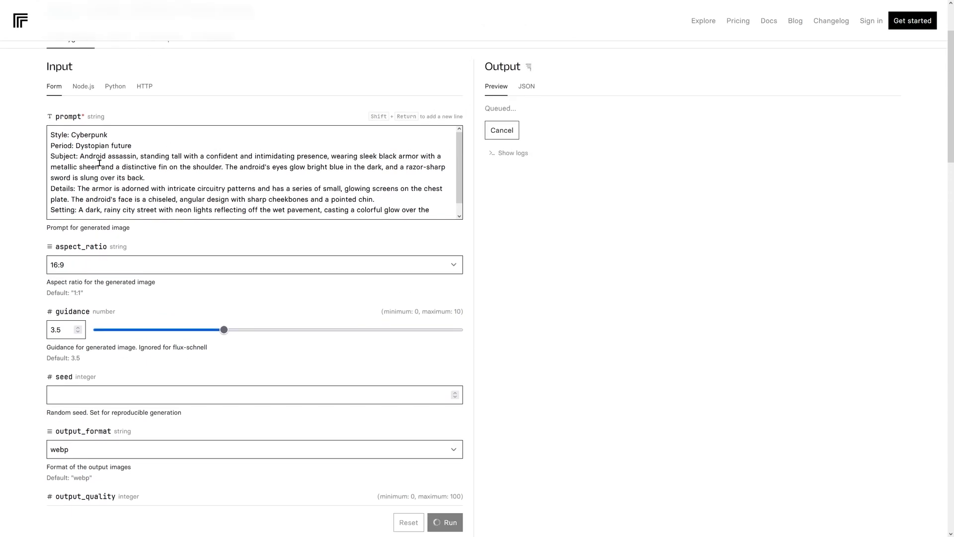
scroll(down, 3)
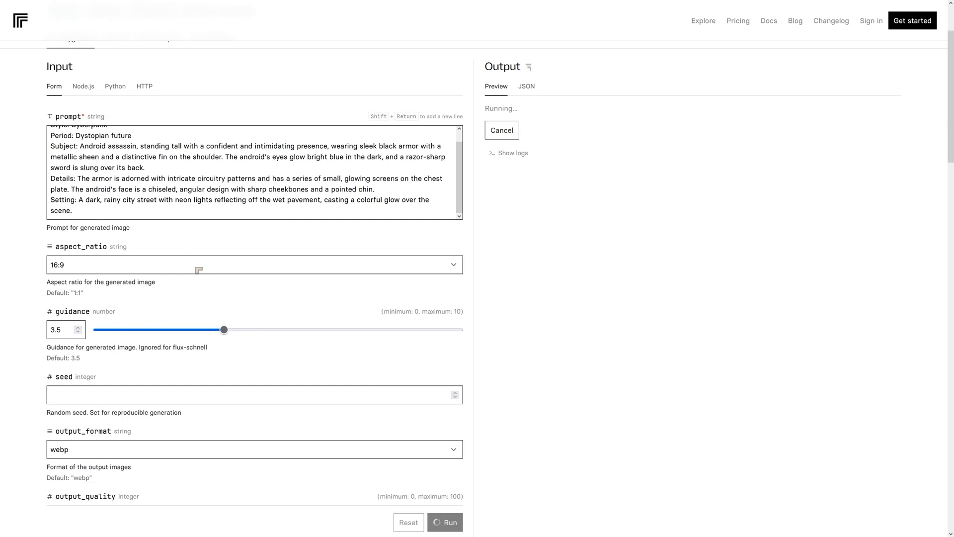
click(254, 264)
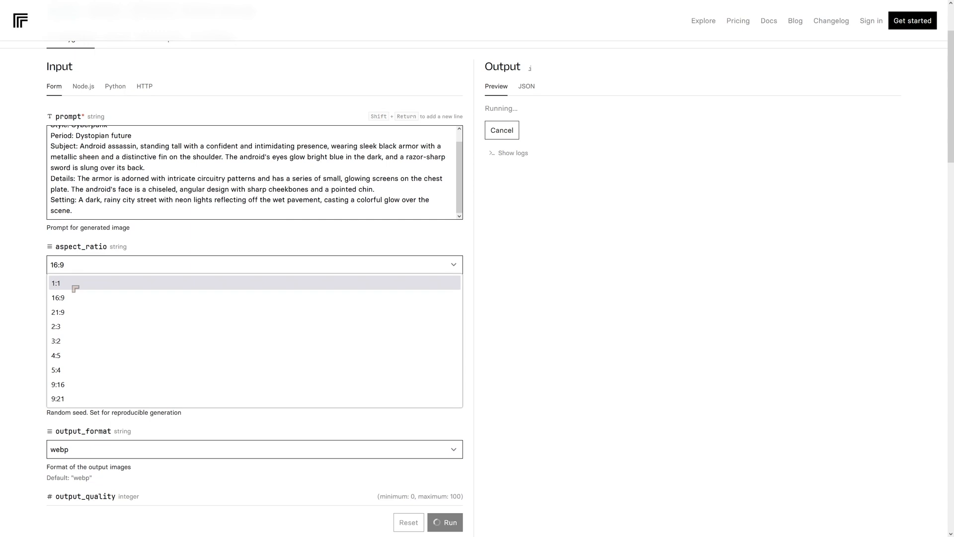
mouse_move(57, 312)
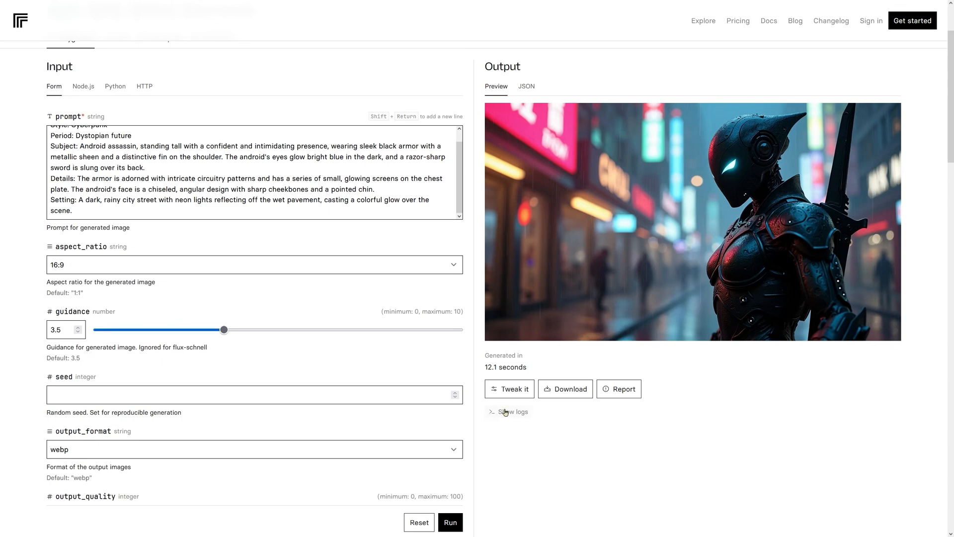
mouse_move(572, 401)
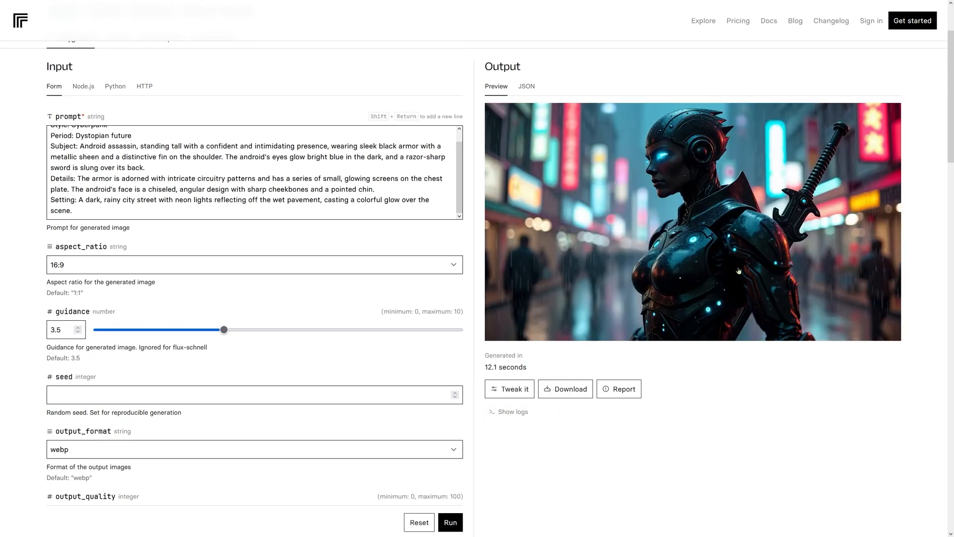
mouse_move(759, 309)
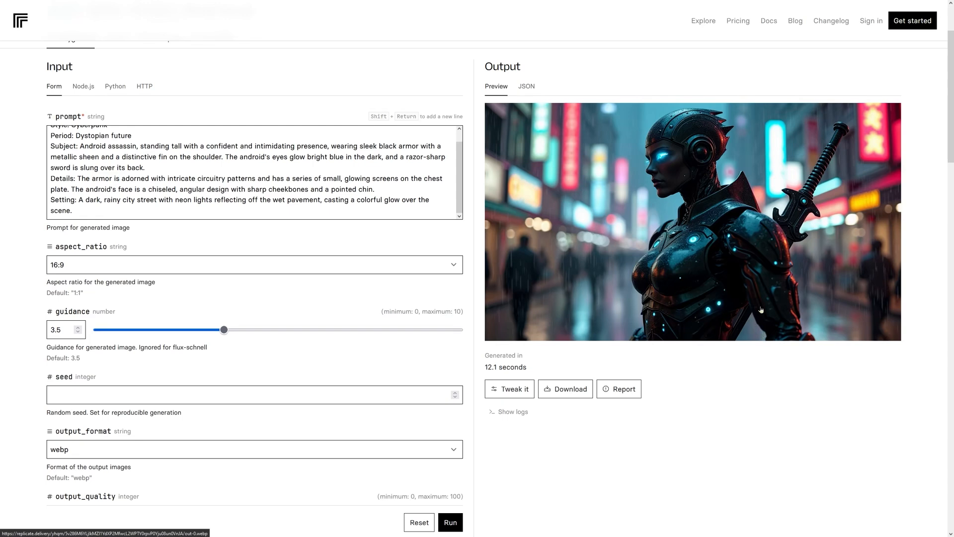
mouse_move(683, 316)
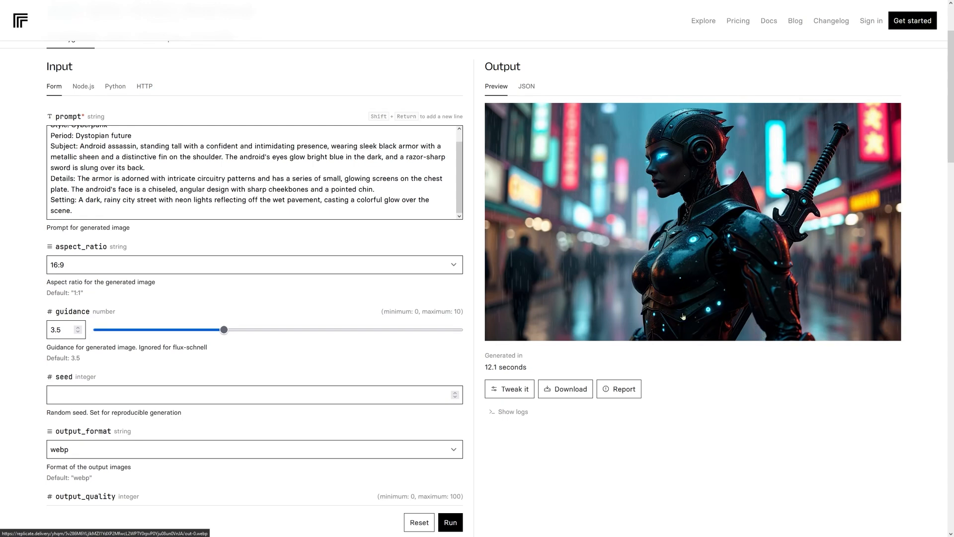
mouse_move(602, 306)
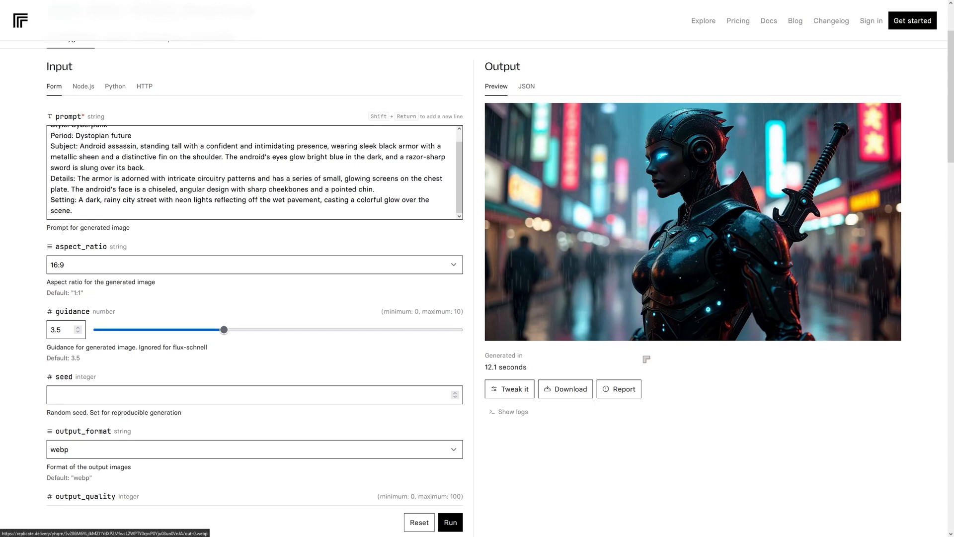
mouse_move(607, 315)
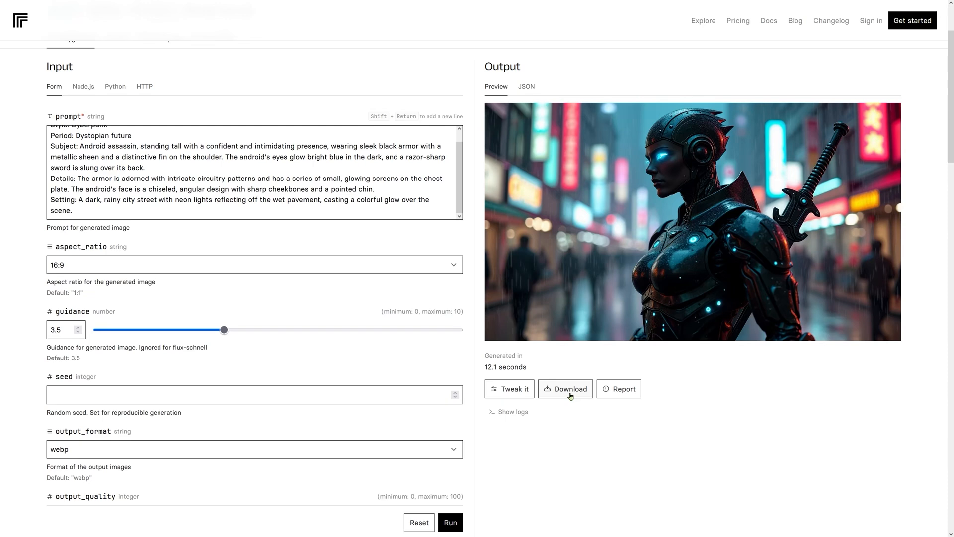
mouse_move(573, 397)
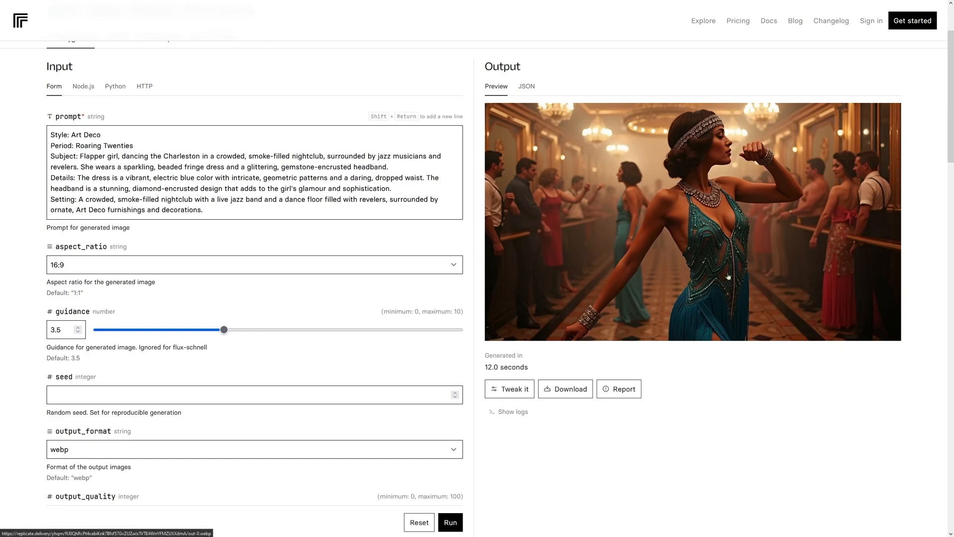
mouse_move(735, 170)
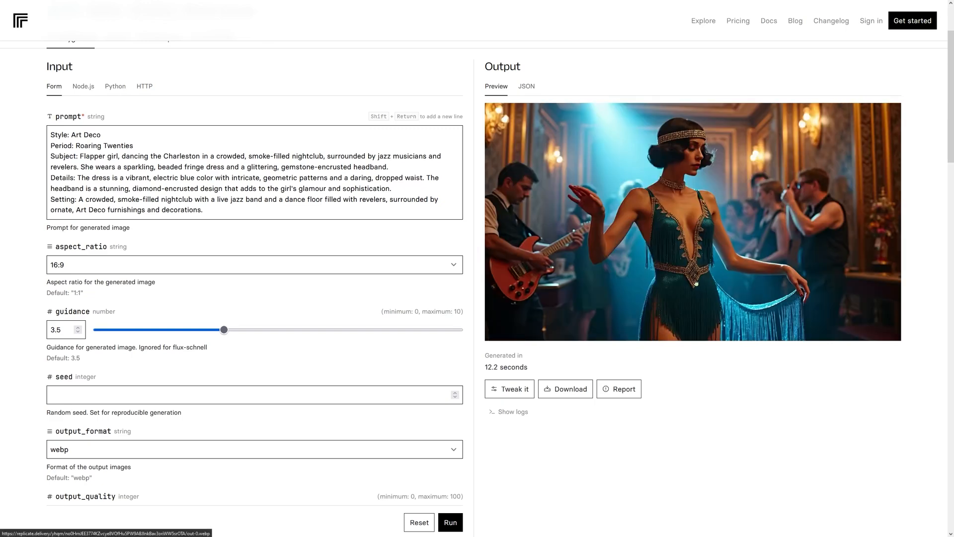
mouse_move(588, 251)
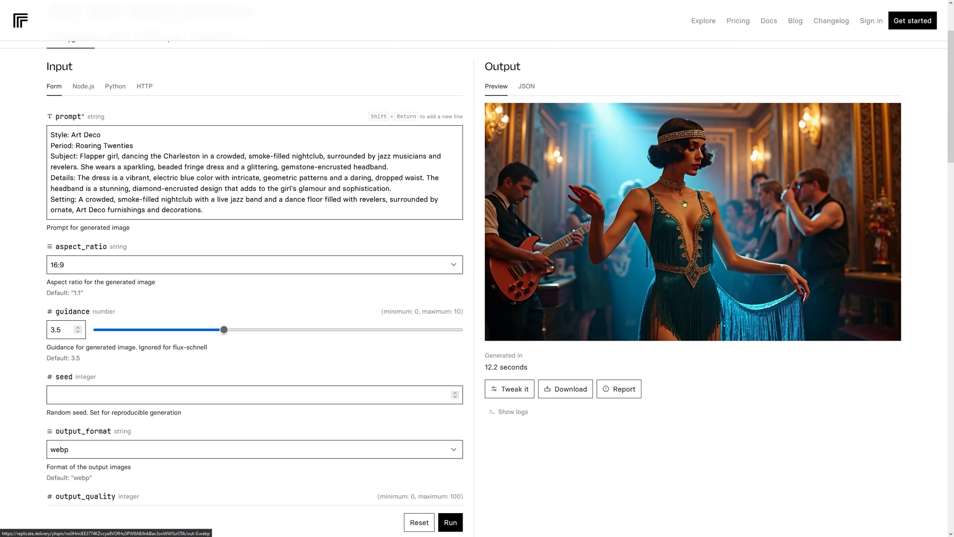
mouse_move(837, 308)
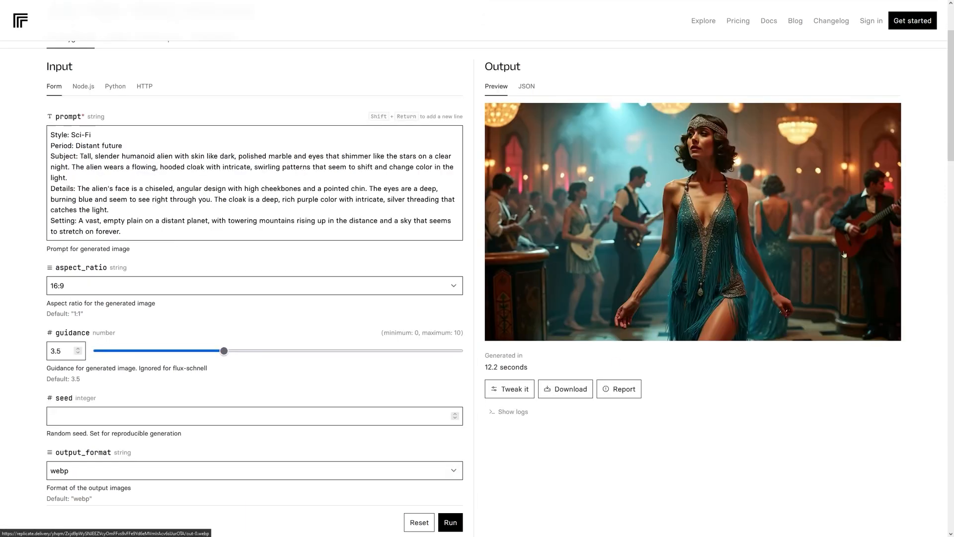
mouse_move(579, 237)
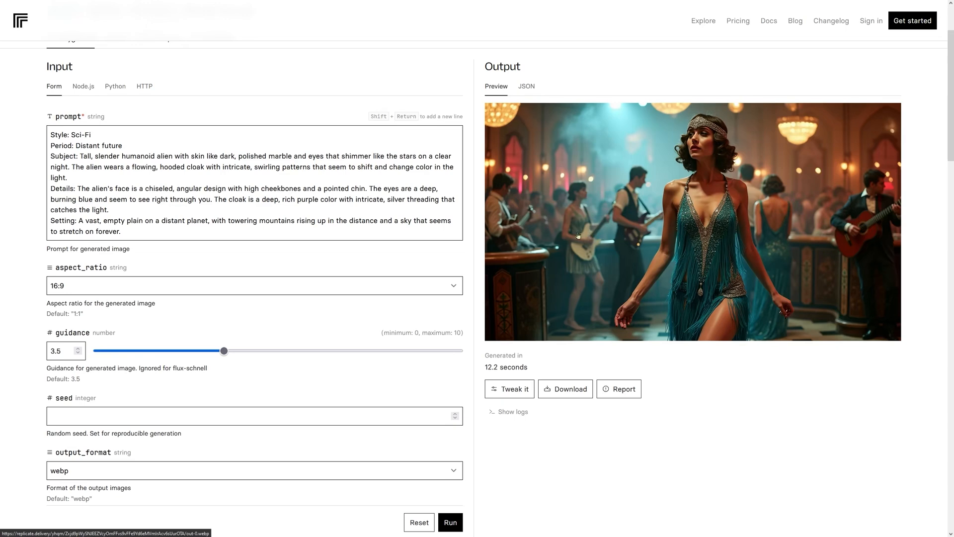
mouse_move(567, 285)
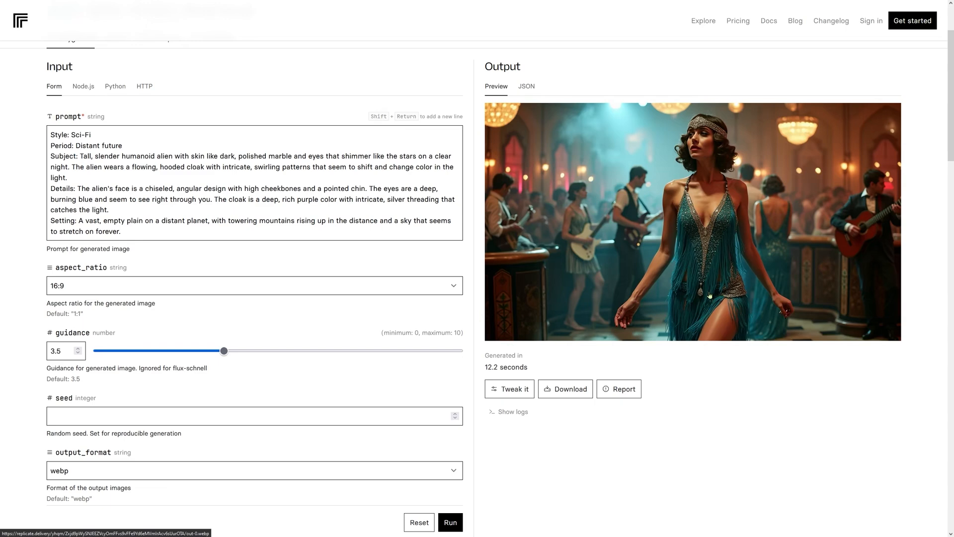
Generate the sci-fi alien, then the gothic castle alien in widescreen and in 1:1
click(450, 522)
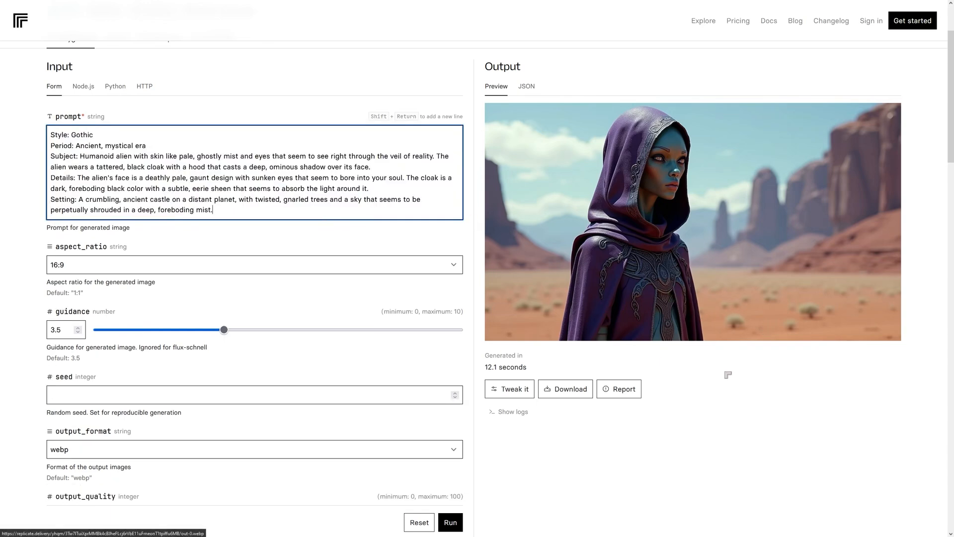
mouse_move(699, 326)
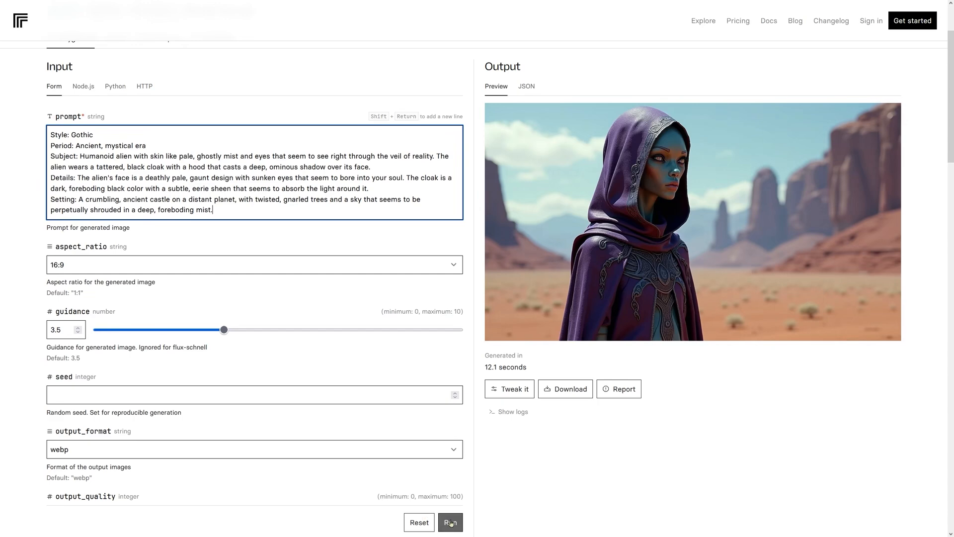
click(449, 522)
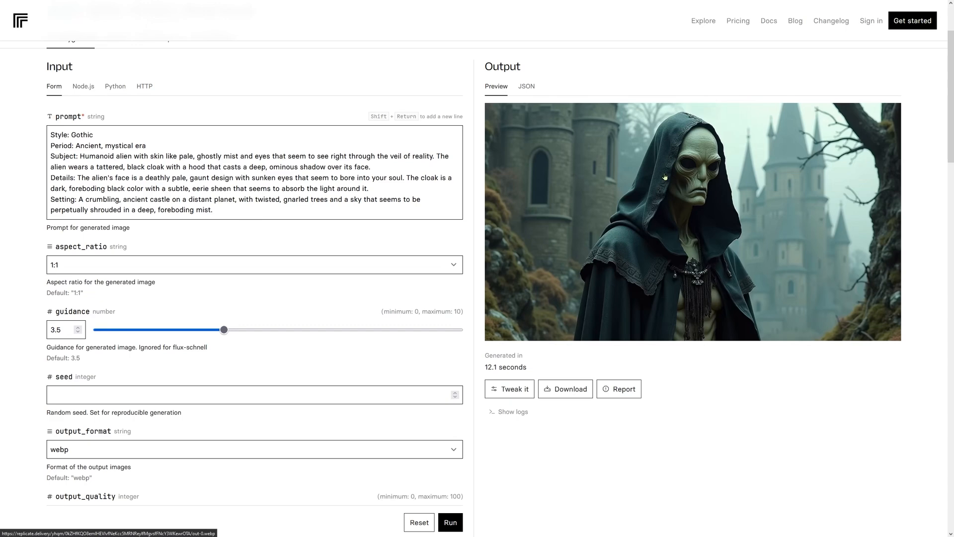
mouse_move(298, 369)
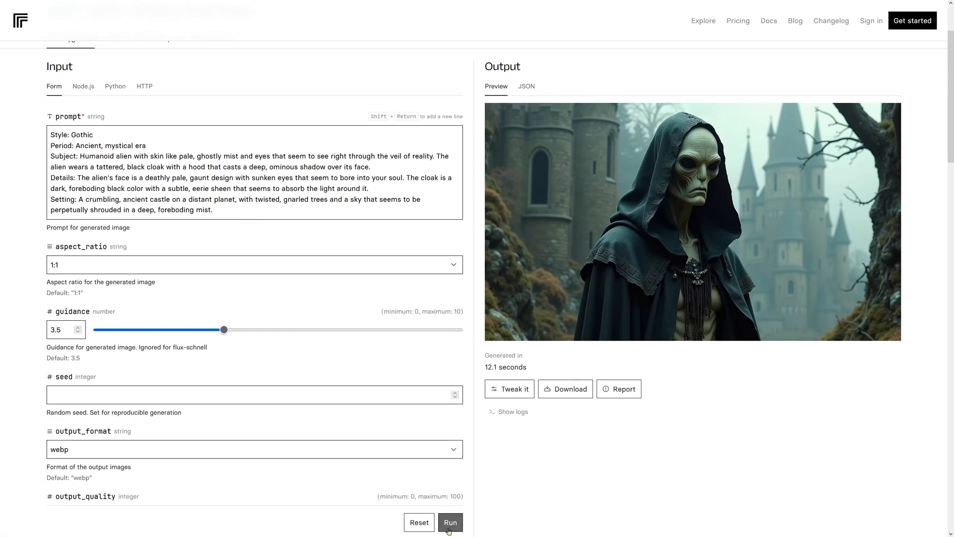
click(450, 522)
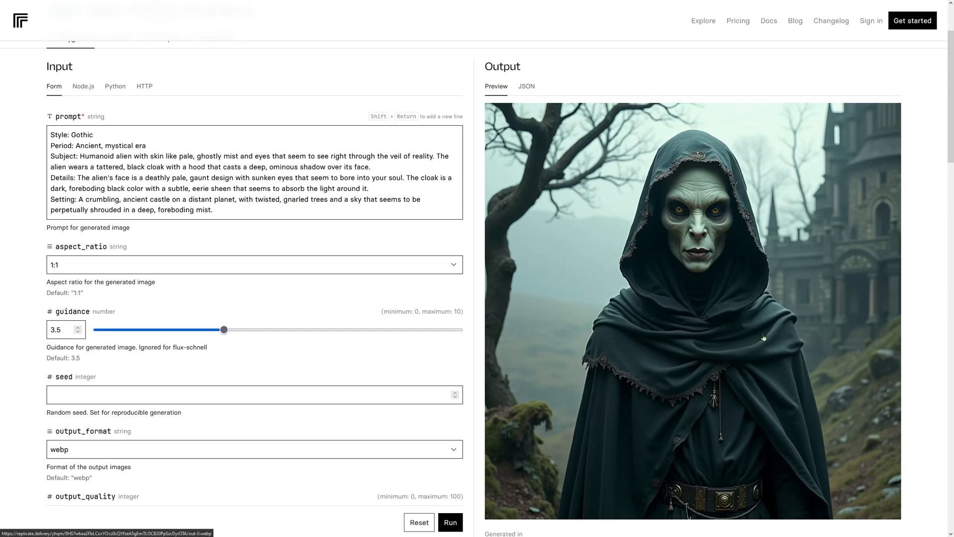
mouse_move(688, 438)
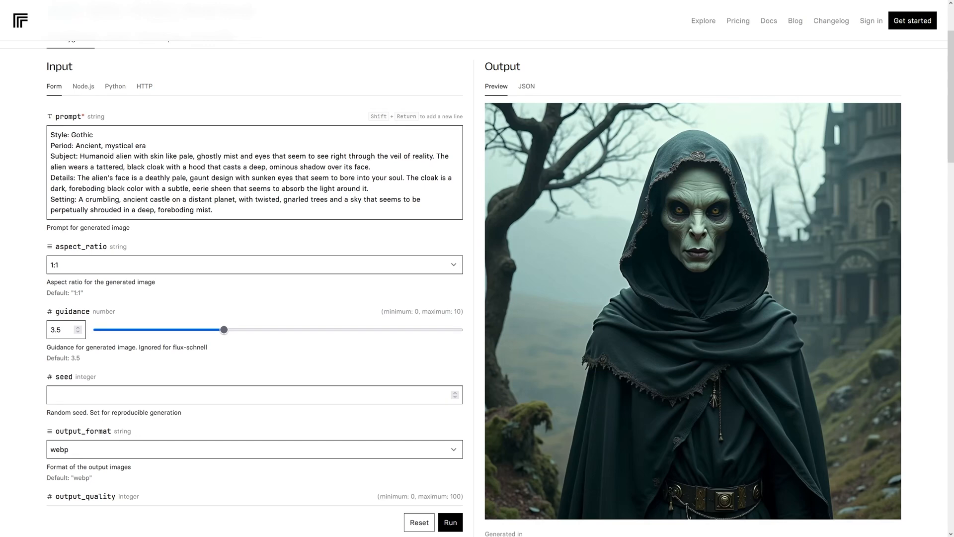
Run the Horror prompt for a red-eyed alien in a misty twisted forest
click(450, 522)
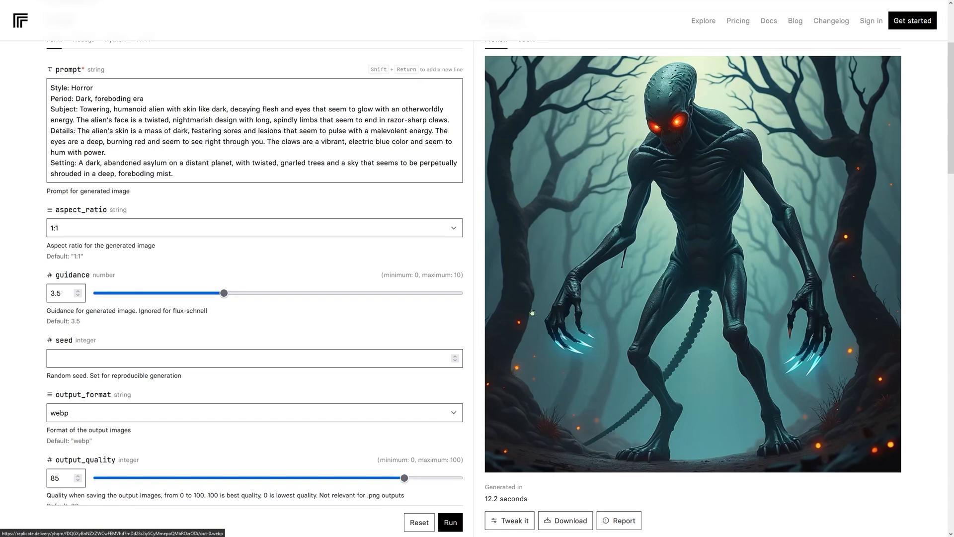
mouse_move(705, 415)
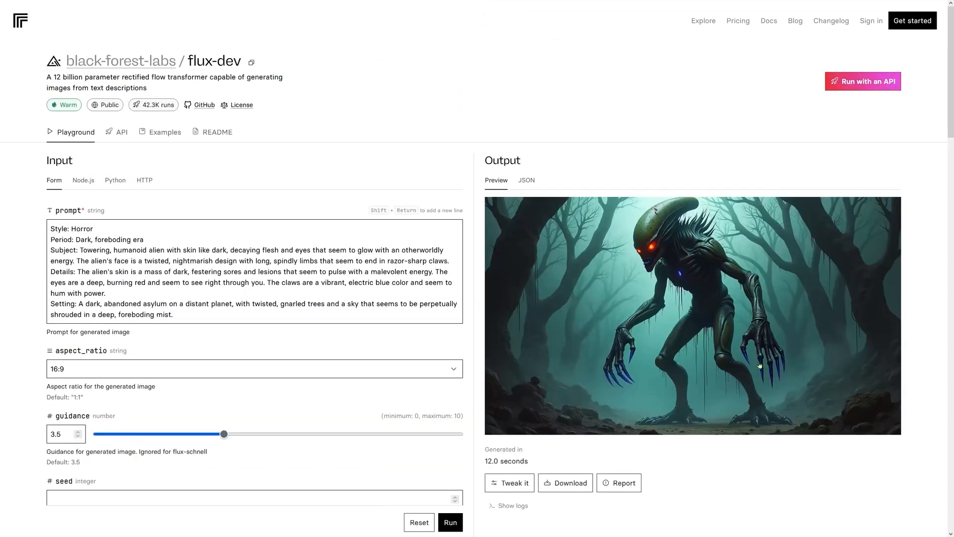
mouse_move(758, 388)
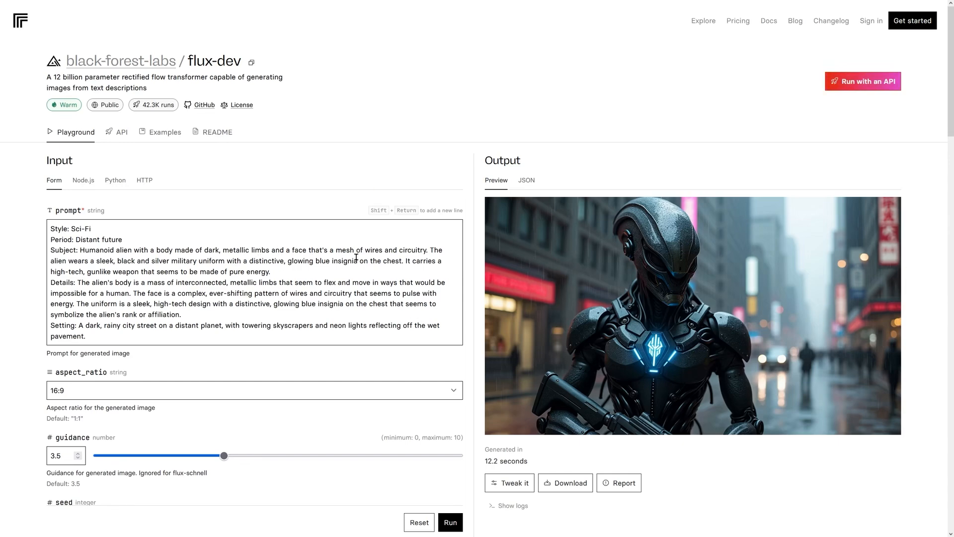
mouse_move(780, 325)
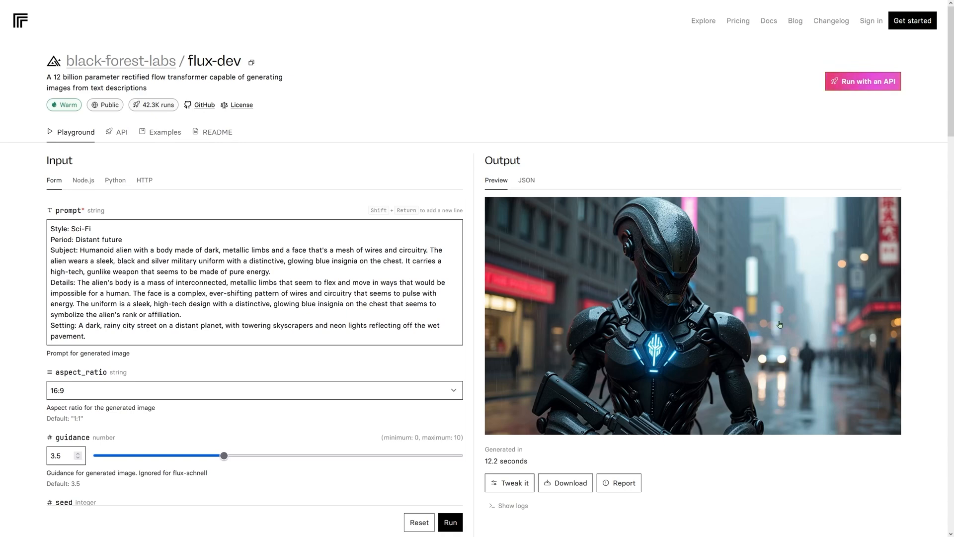
mouse_move(634, 371)
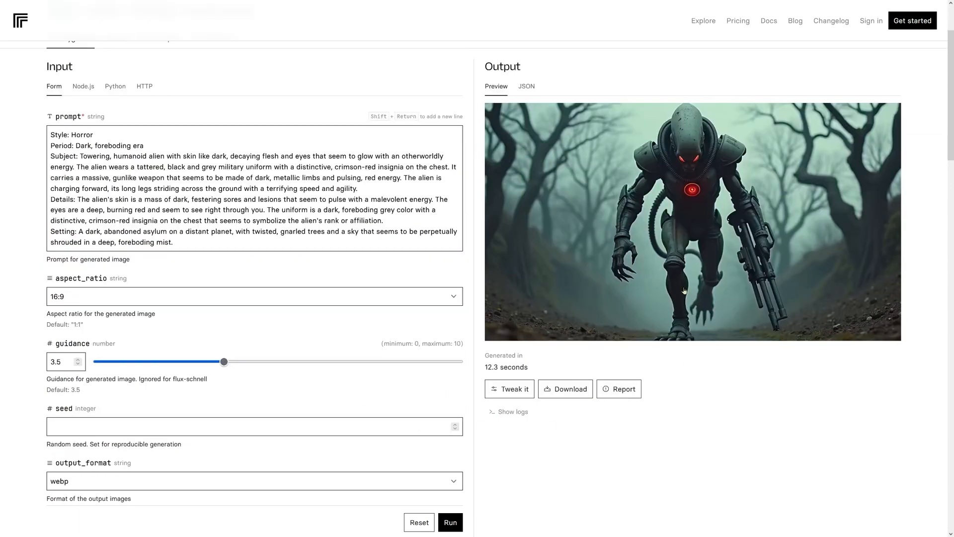
scroll(down, 3)
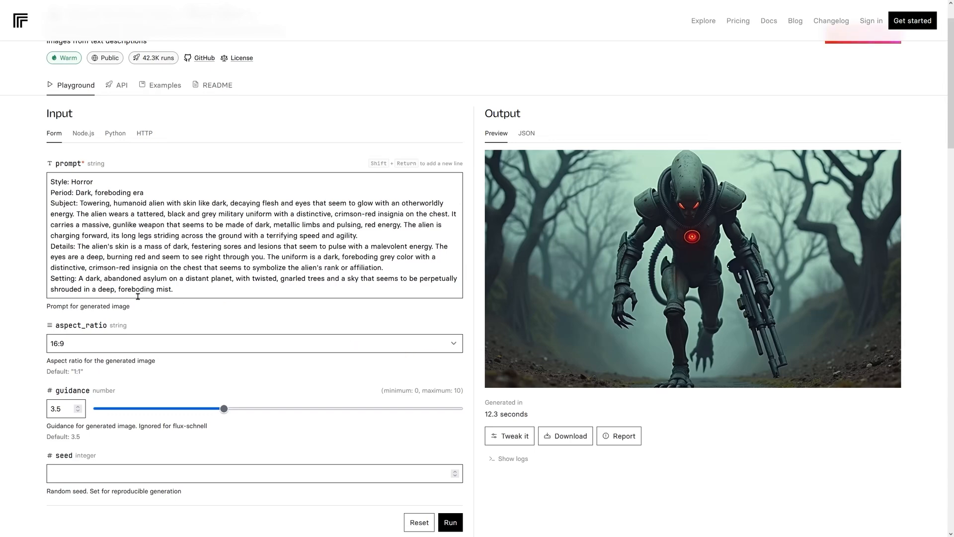
drag(112, 224, 161, 236)
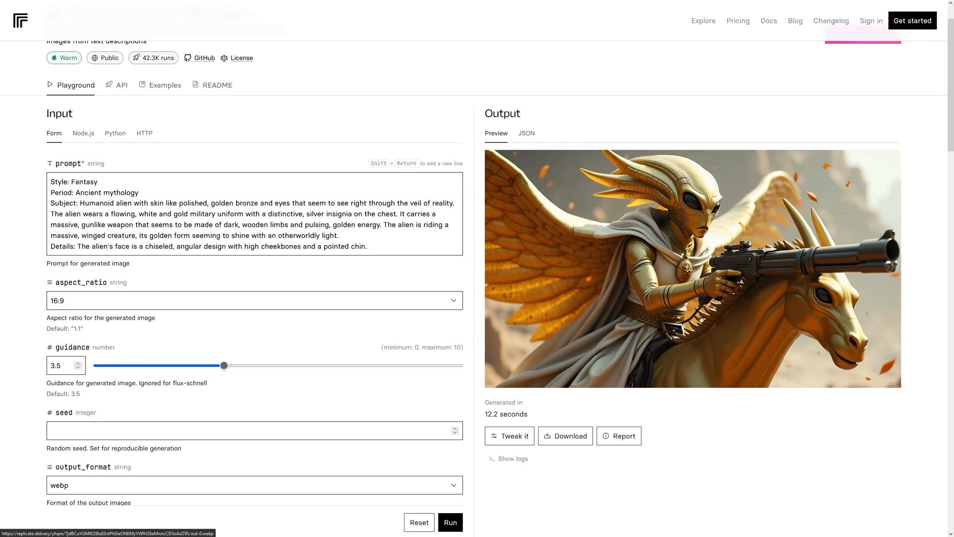
mouse_move(605, 384)
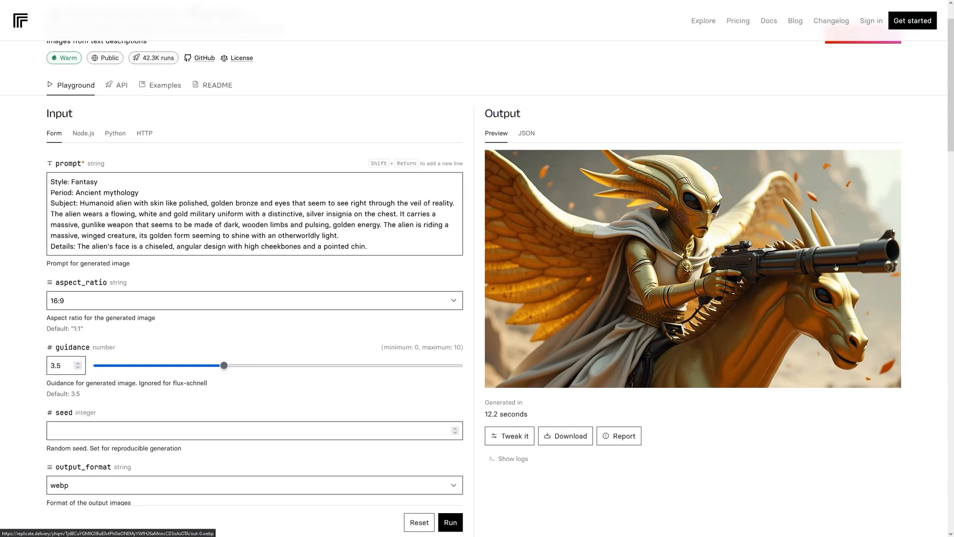
mouse_move(785, 381)
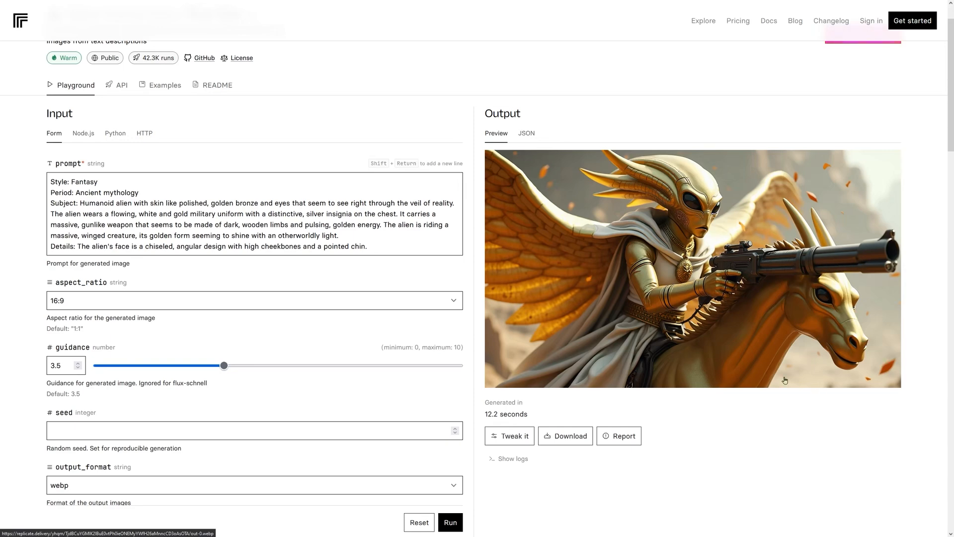
mouse_move(851, 178)
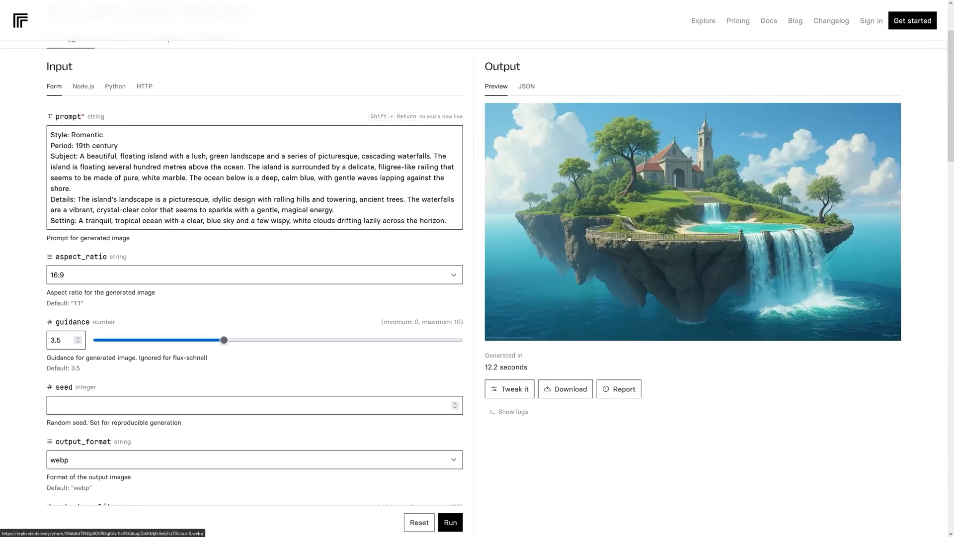
mouse_move(767, 316)
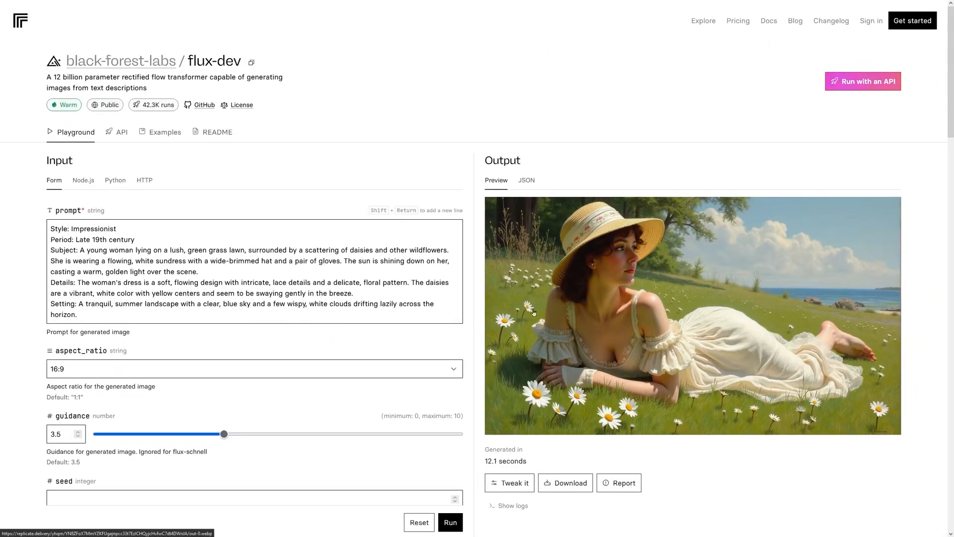
mouse_move(427, 287)
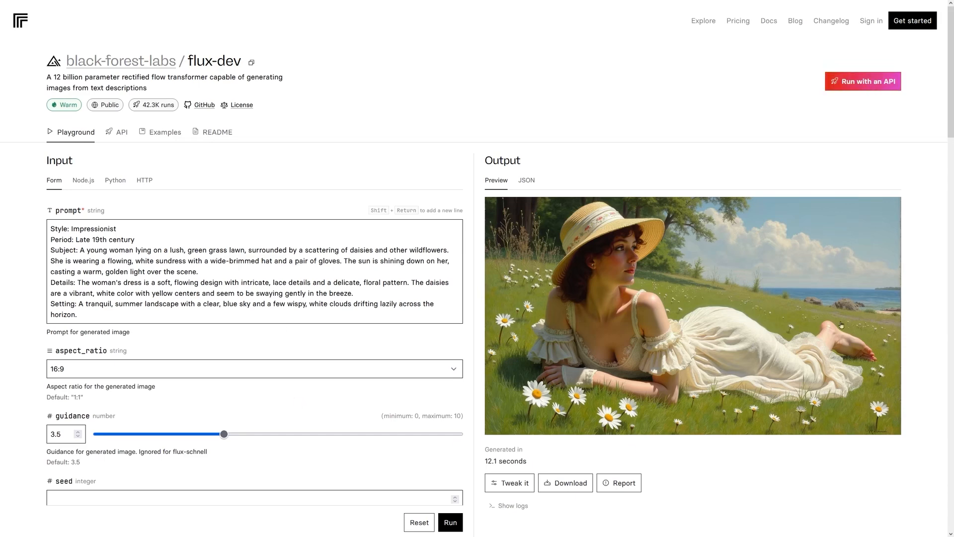
mouse_move(605, 376)
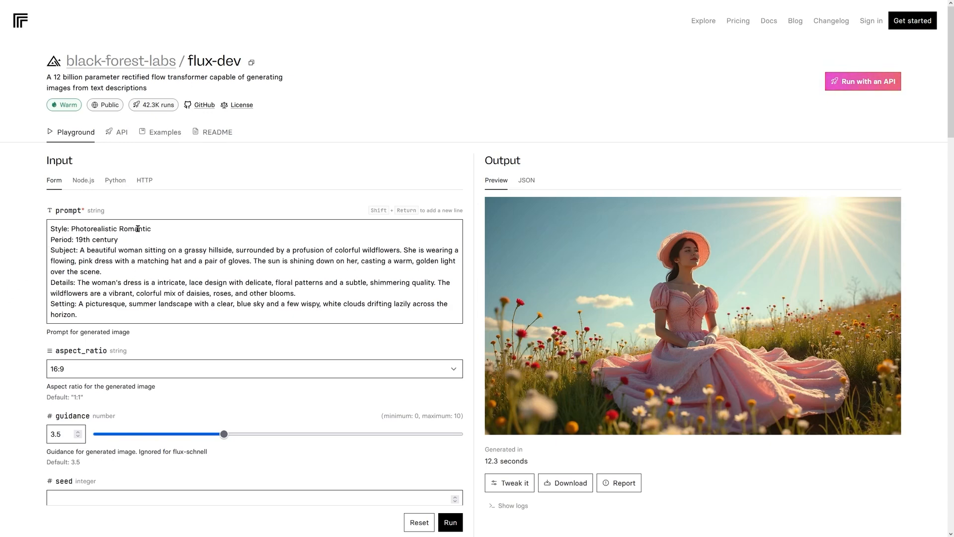
mouse_move(180, 262)
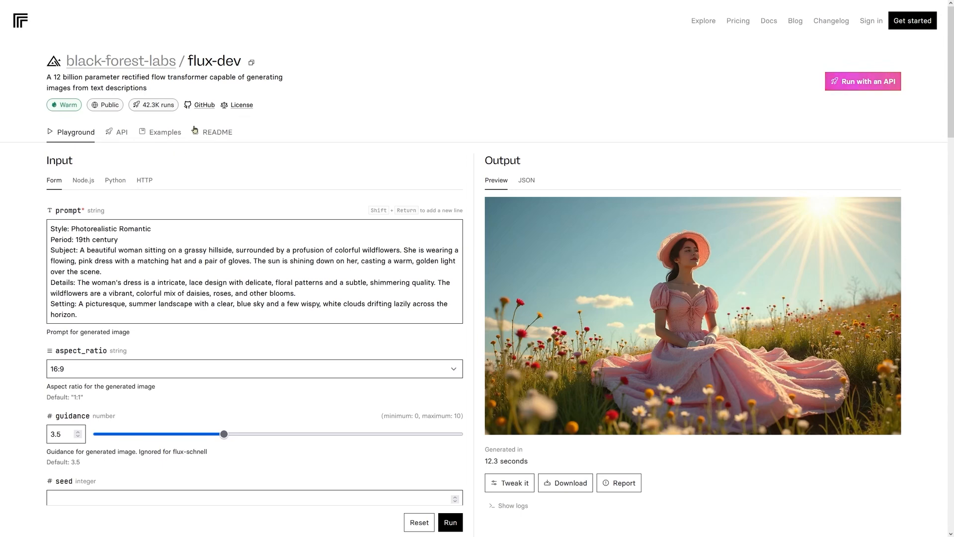
mouse_move(863, 81)
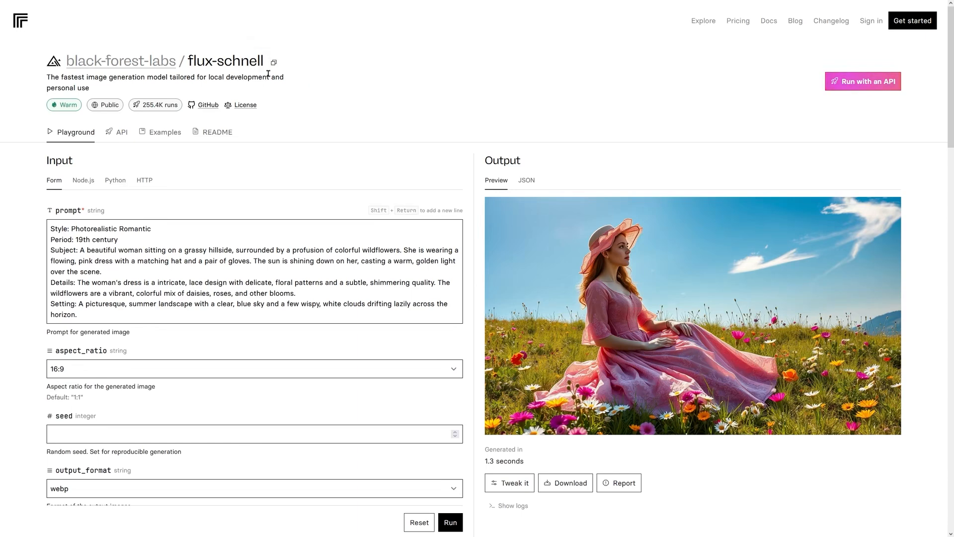
mouse_move(561, 245)
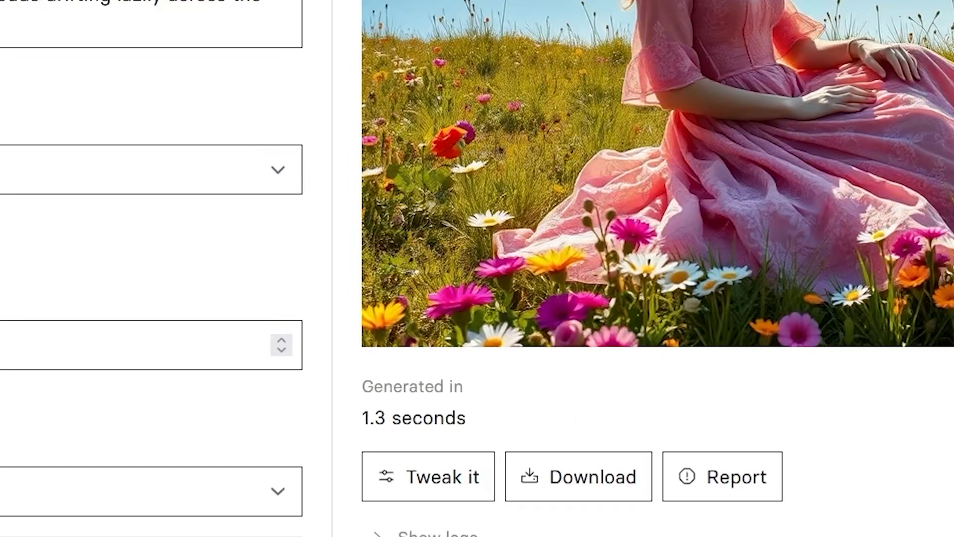
mouse_move(562, 481)
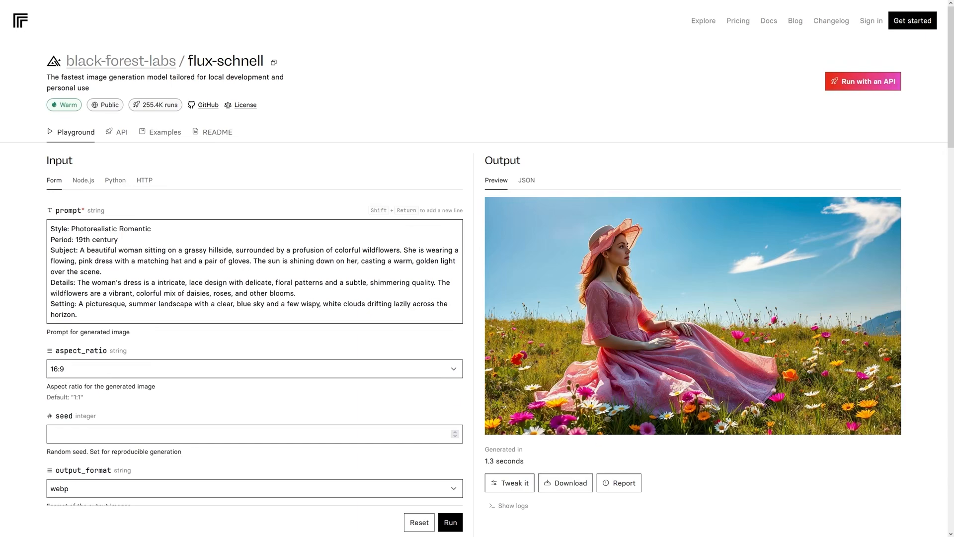
mouse_move(498, 447)
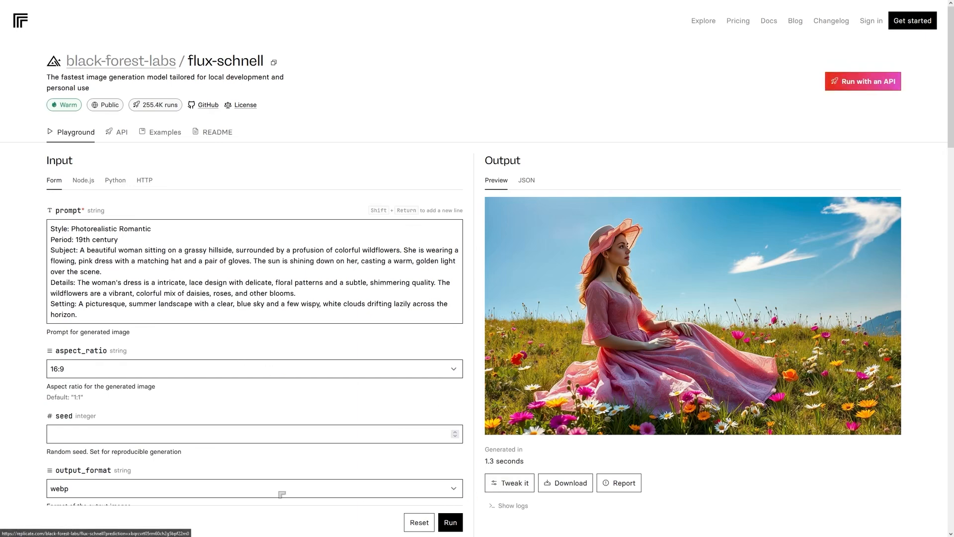
mouse_move(863, 80)
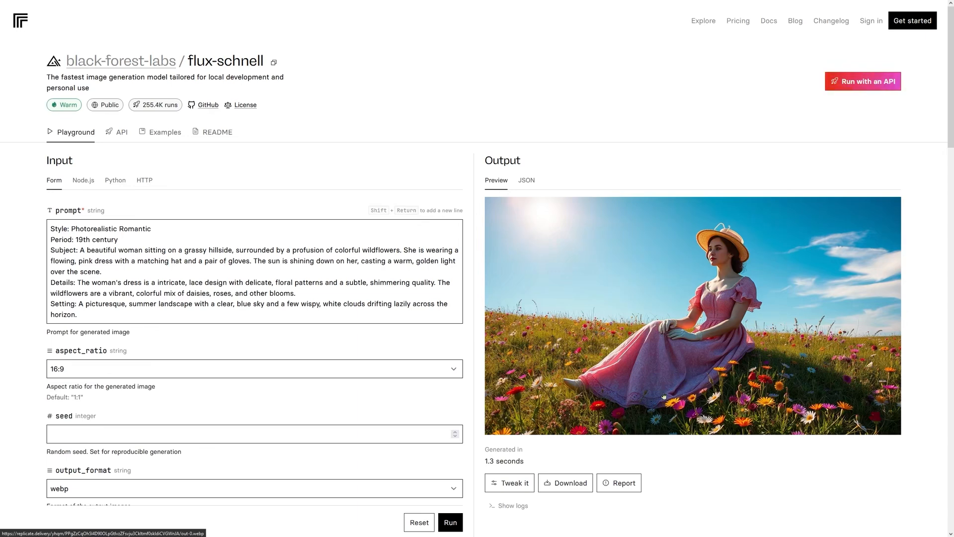
mouse_move(863, 80)
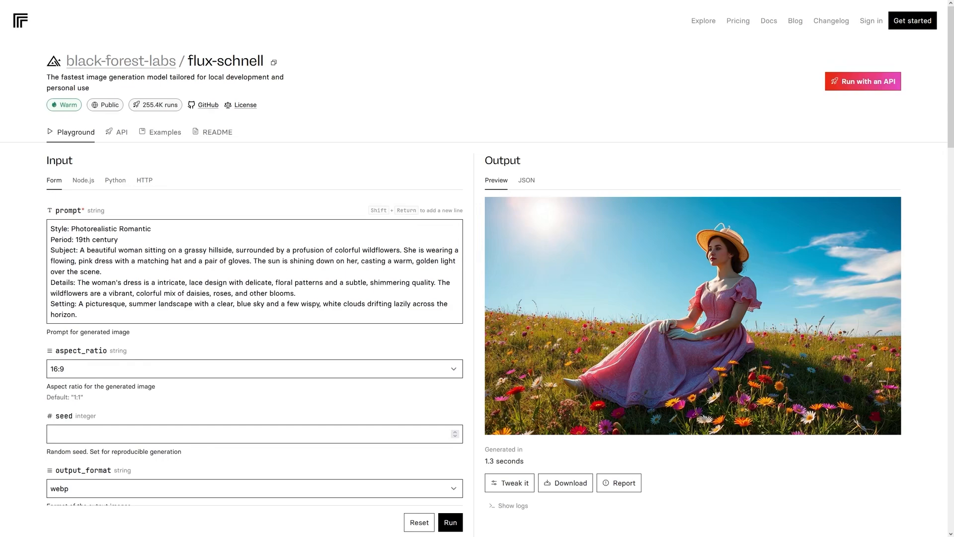
scroll(down, 3)
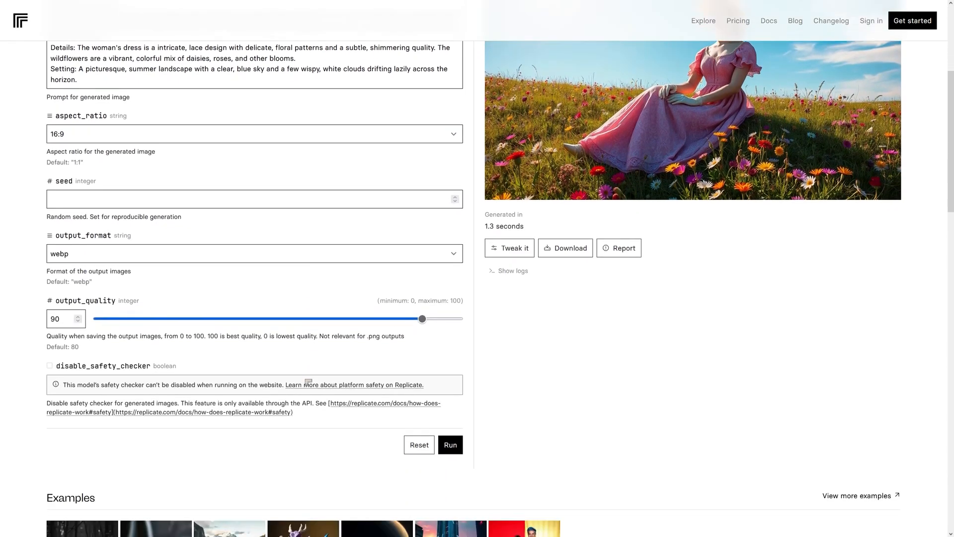
scroll(down, 3)
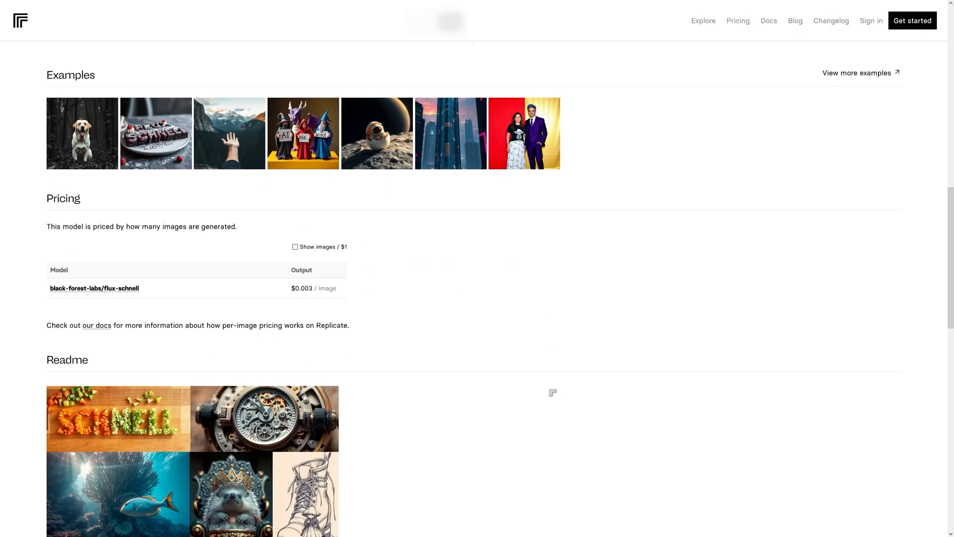
scroll(down, 3)
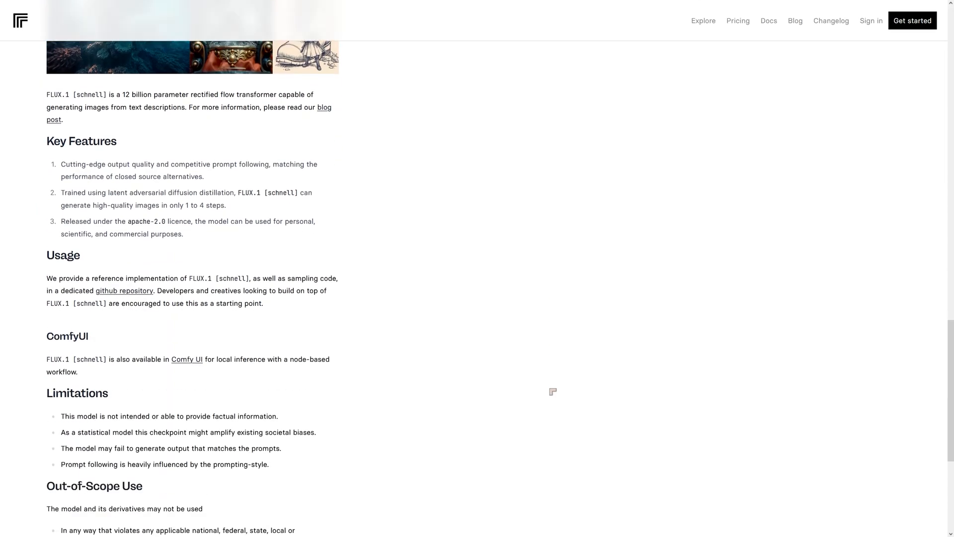
scroll(down, 3)
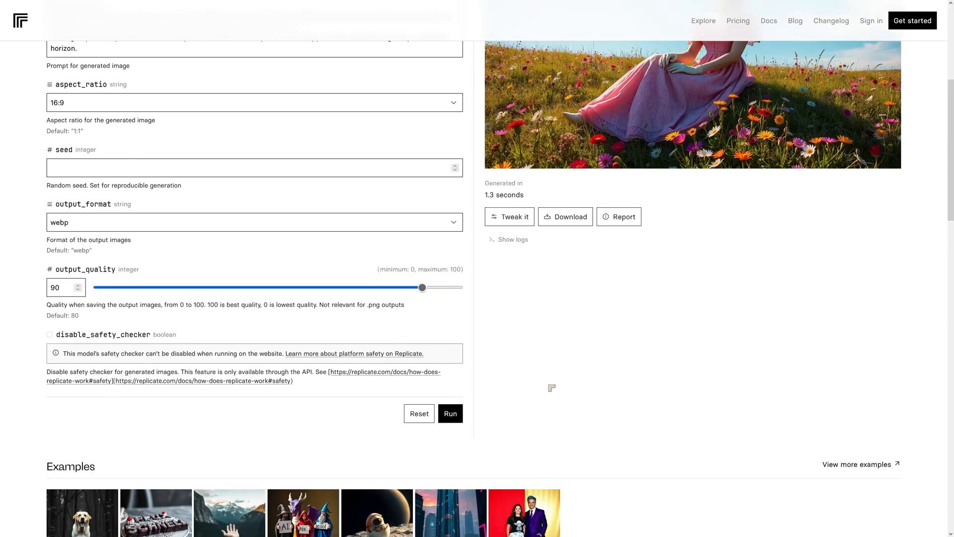
scroll(up, 3)
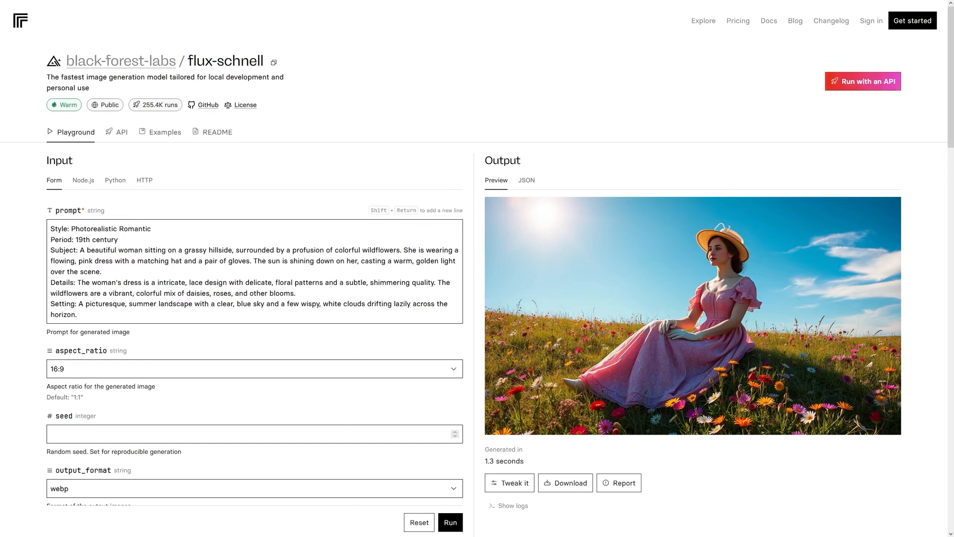
Go to the black-forest-labs page listing flux-pro, flux-schnell and flux-dev
click(121, 60)
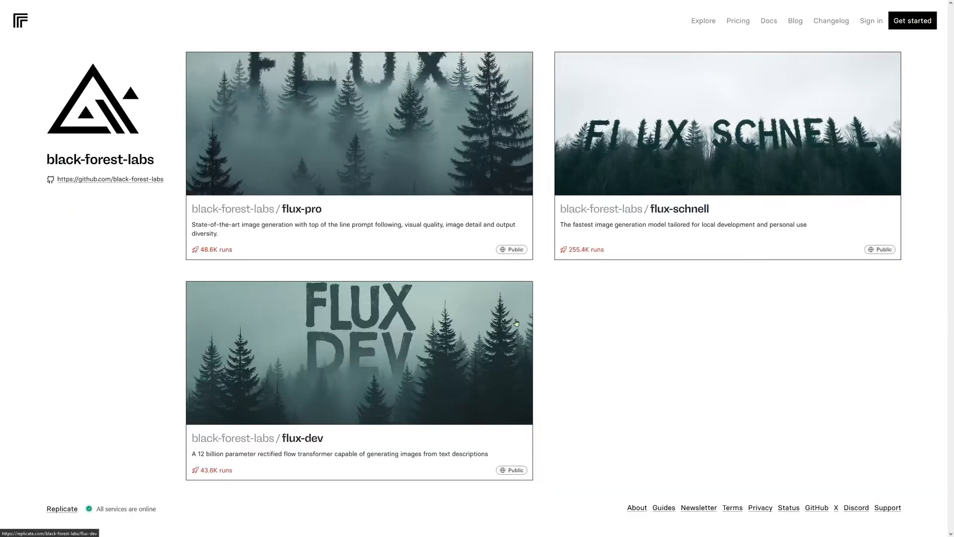
mouse_move(635, 213)
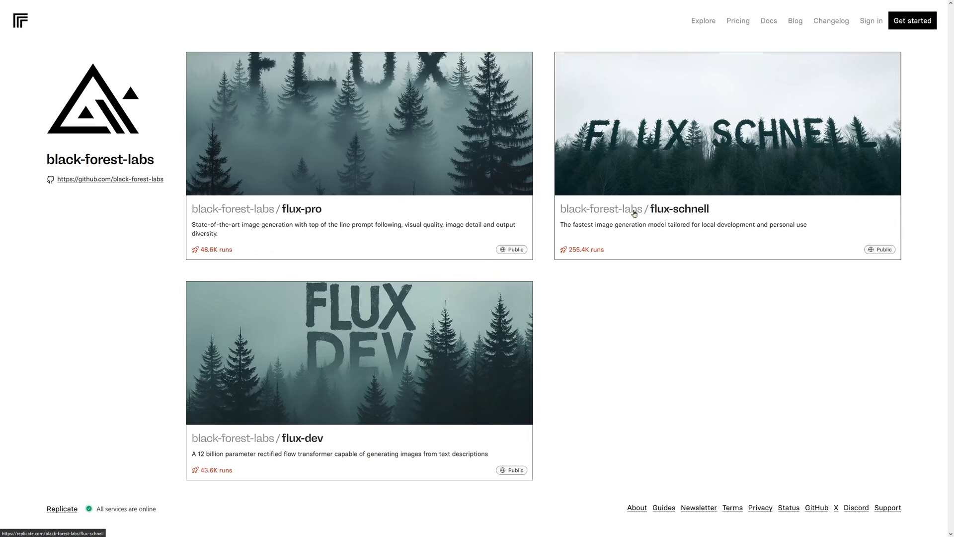
mouse_move(687, 223)
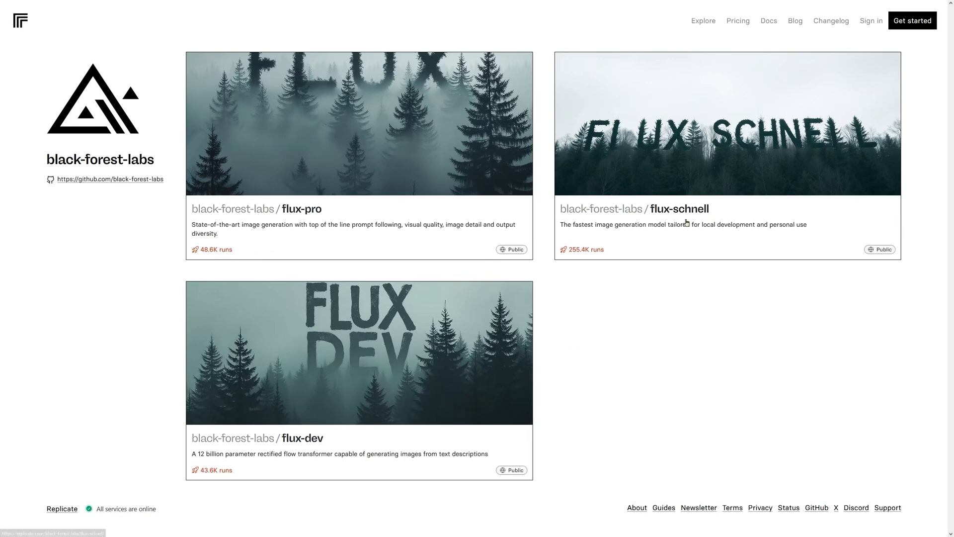
mouse_move(485, 389)
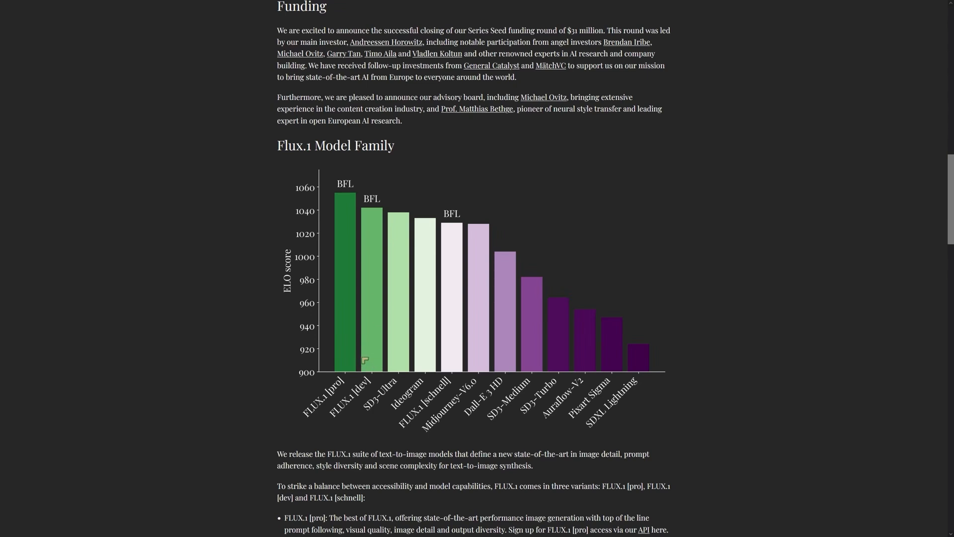
mouse_move(459, 324)
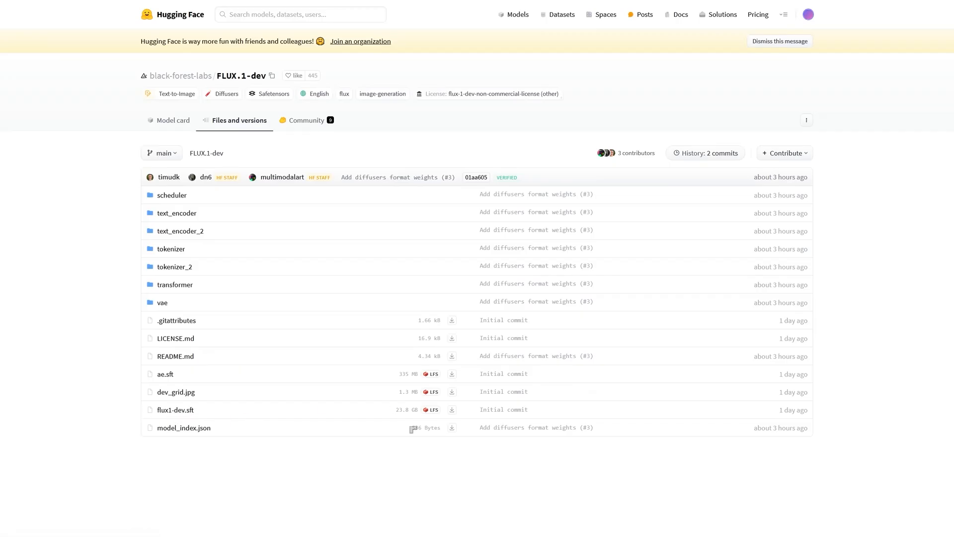
mouse_move(426, 417)
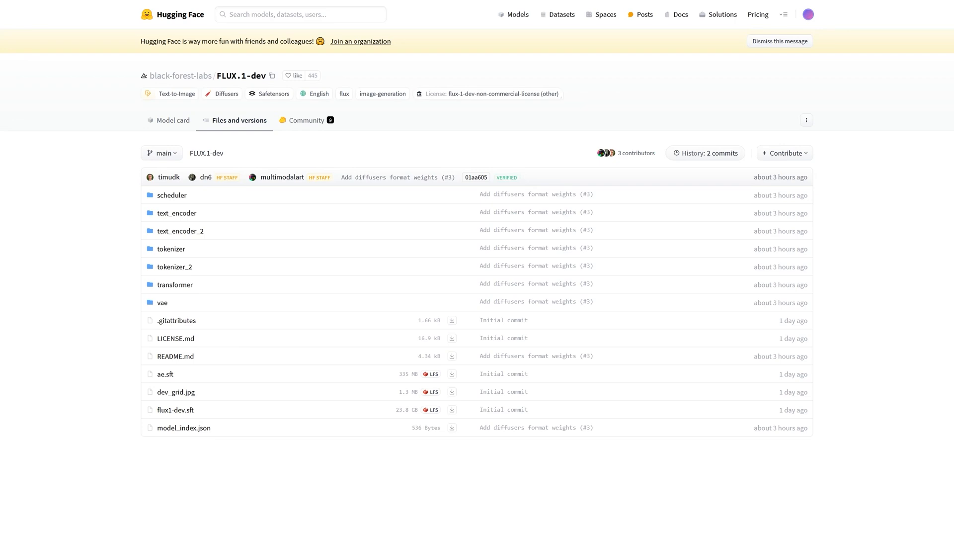
mouse_move(465, 438)
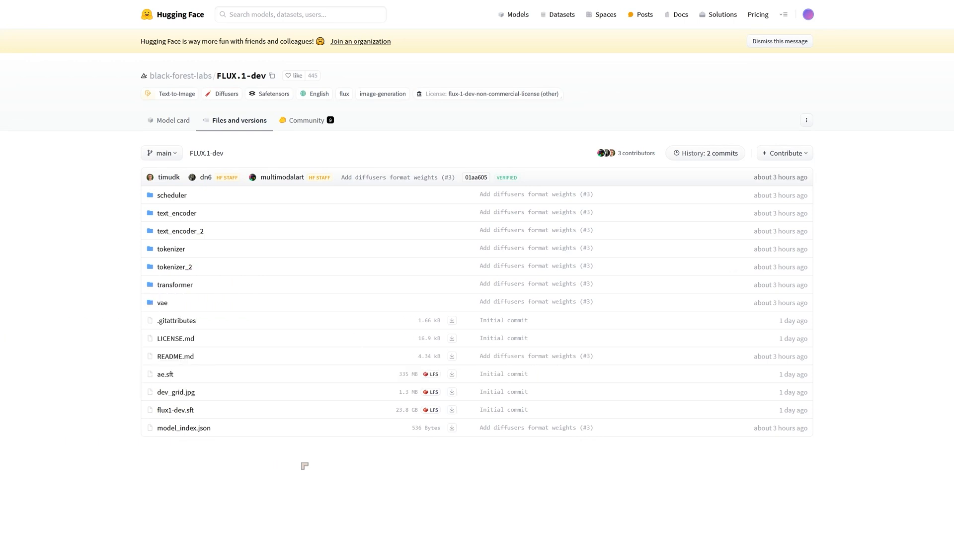
mouse_move(326, 464)
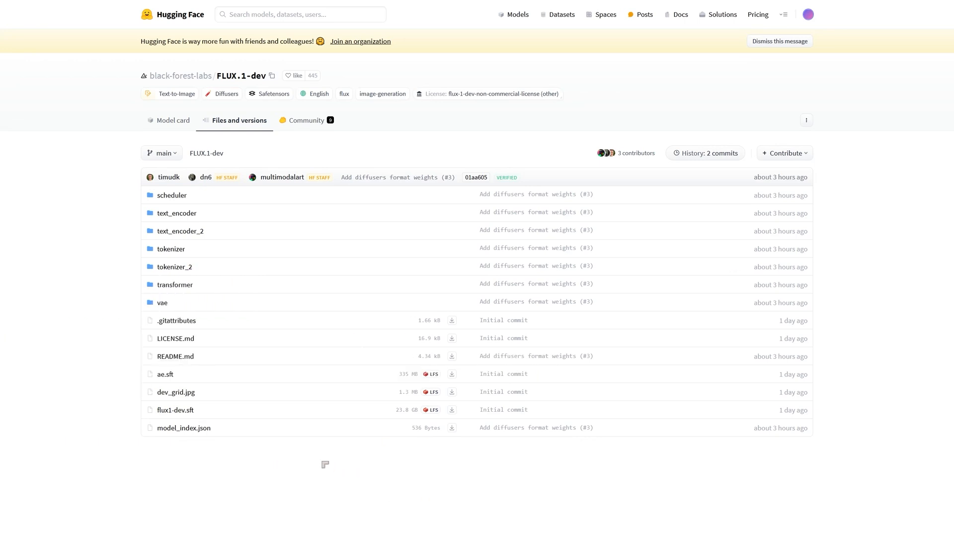